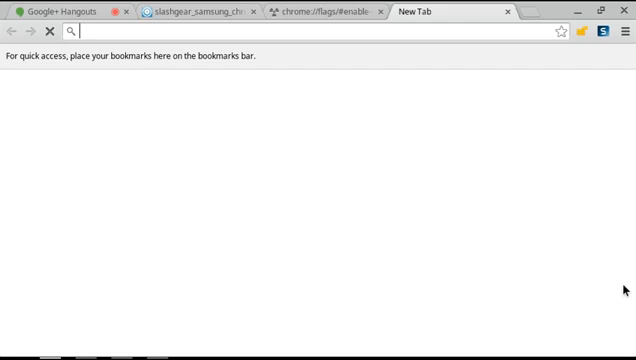
Navigate a new tab to about:blank and bring up the DevTools console.
text(a)
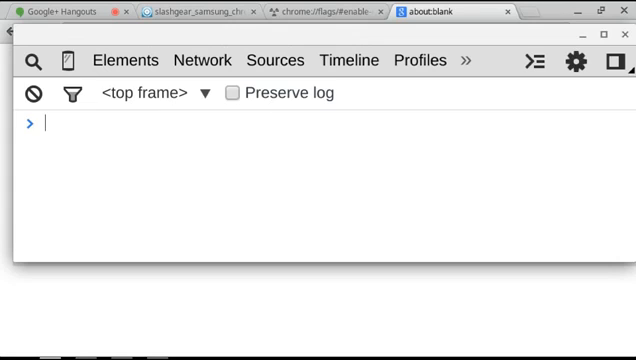
Write navigator.bluetooth.requestDevice().then with a success handler logging "found a device", d.
text(navigator.bluetooth.)
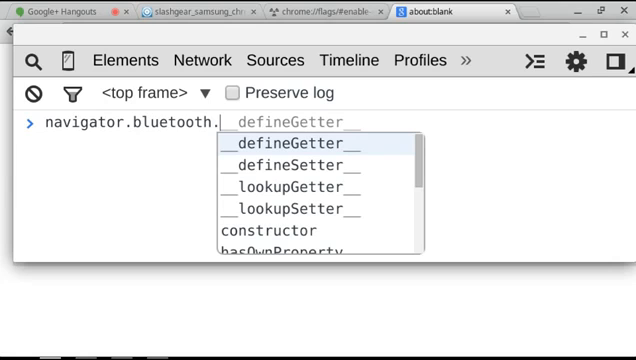
text(requestDevice)
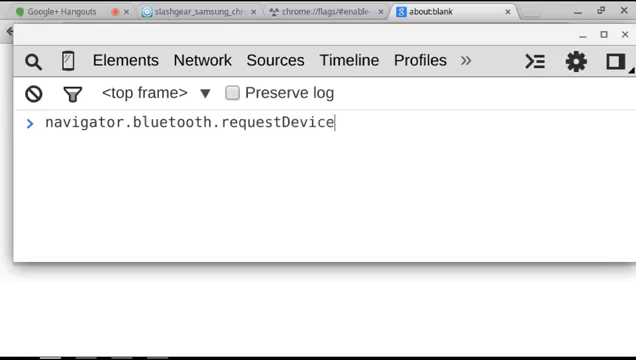
text(()
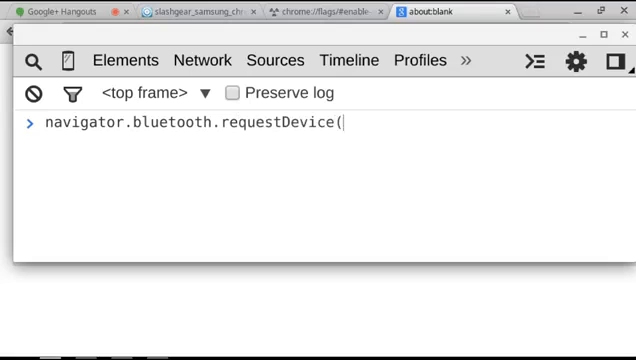
text("sdlkfj)
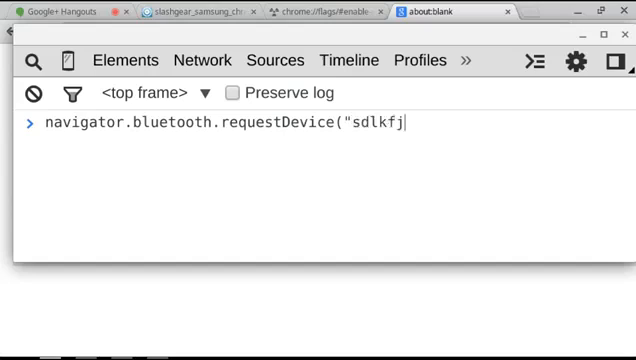
key(Backspace)
text())
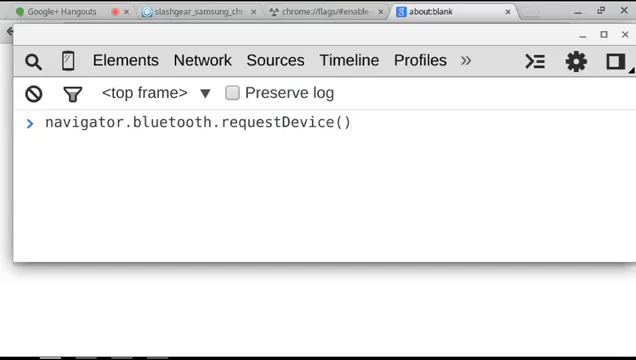
text(.)
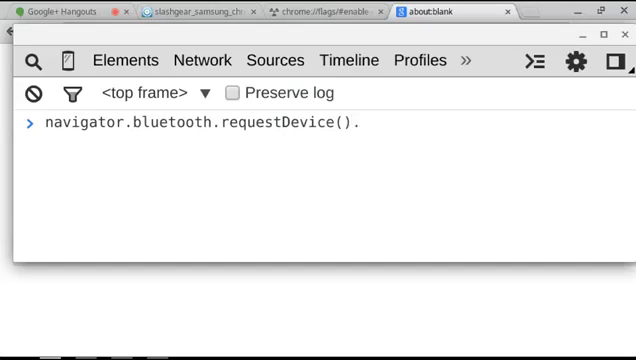
text(then)
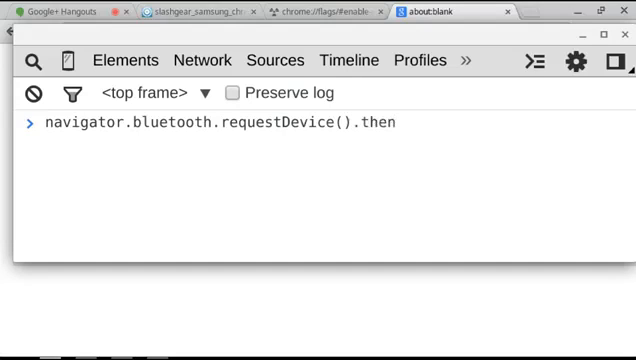
text(()
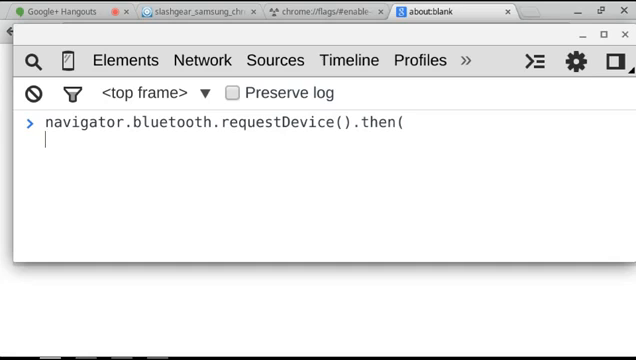
text(function)
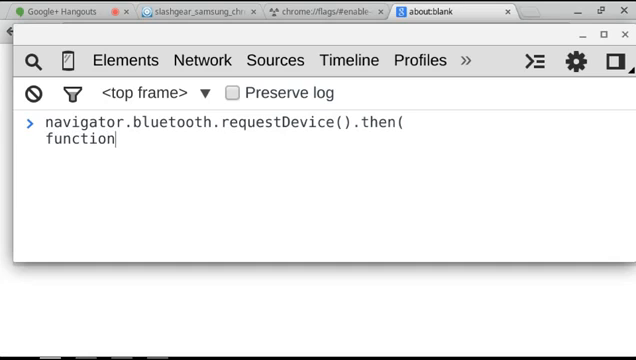
text((d) { cno)
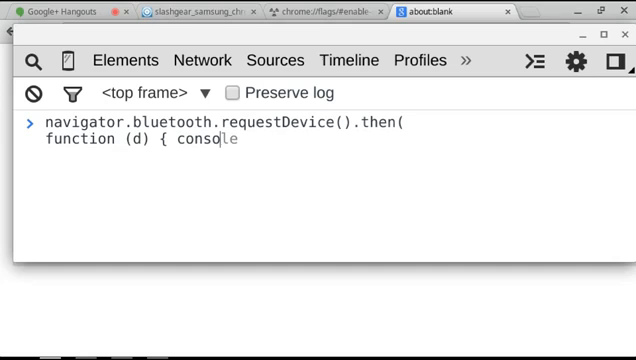
text(.log()
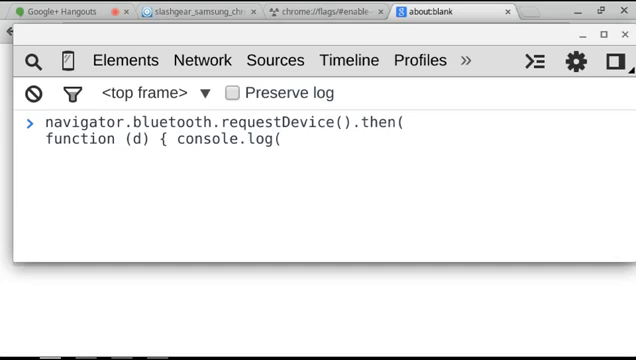
text("found a device", d)},)
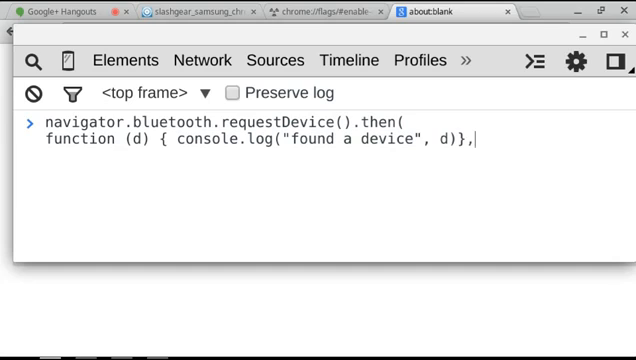
Add the error handler function(e) logging "oh no!!", e and close the statement.
text(fun)
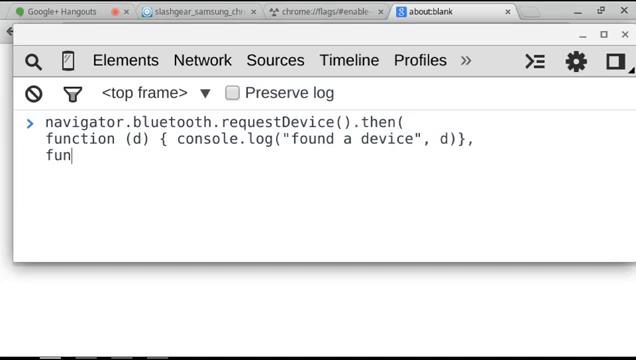
text(ction (e)
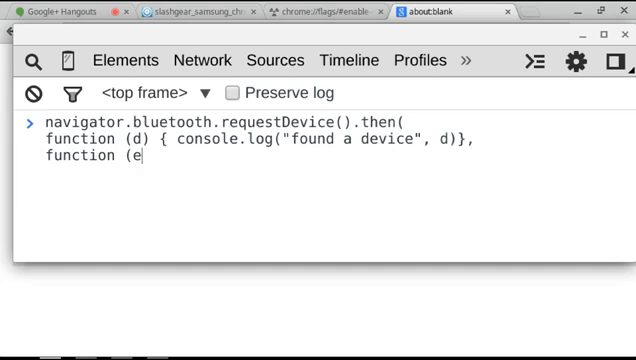
text(con)
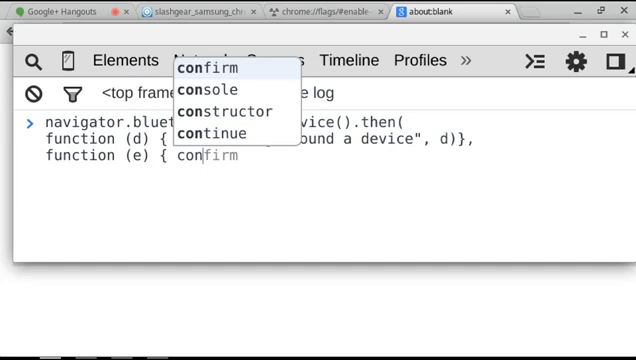
text(console.log()
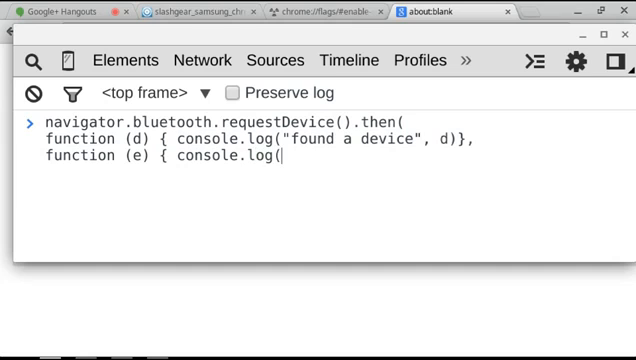
text("oh no!!")
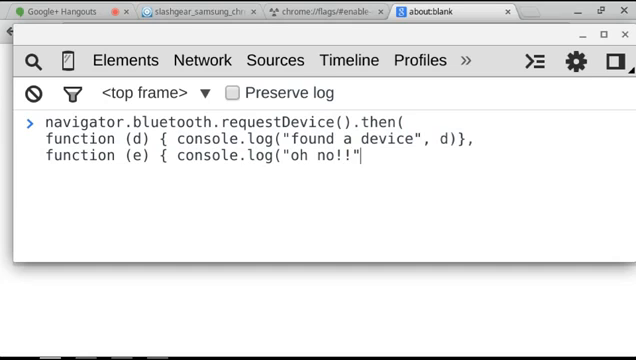
text(, e)})
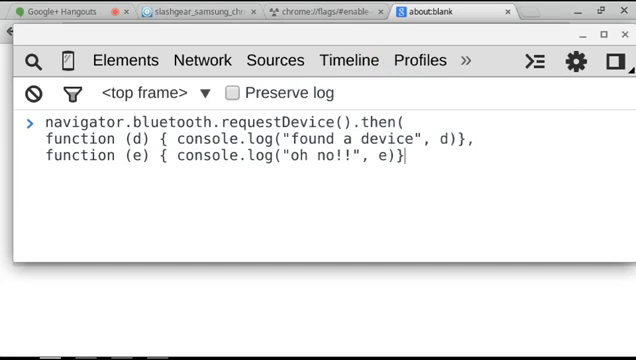
Run the statement so the console logs the SensorTag BluetoothDevice, then return to the Hangouts page.
key(Enter)
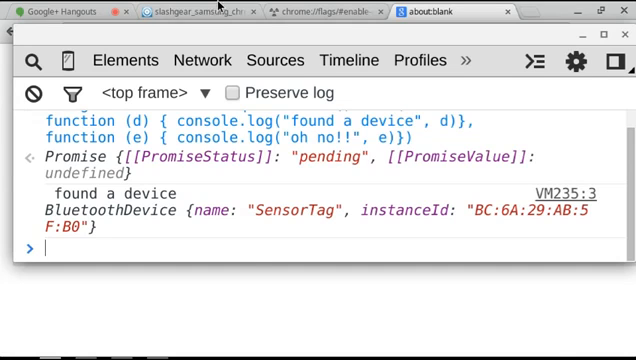
click(60, 8)
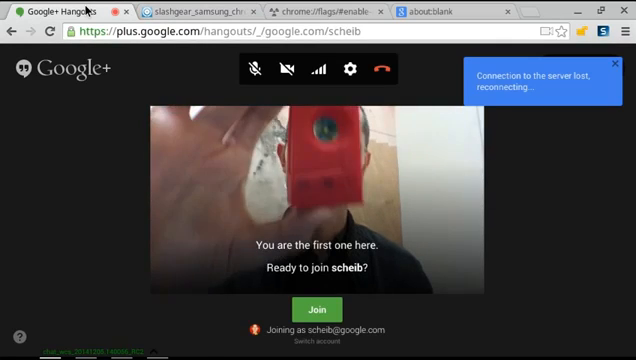